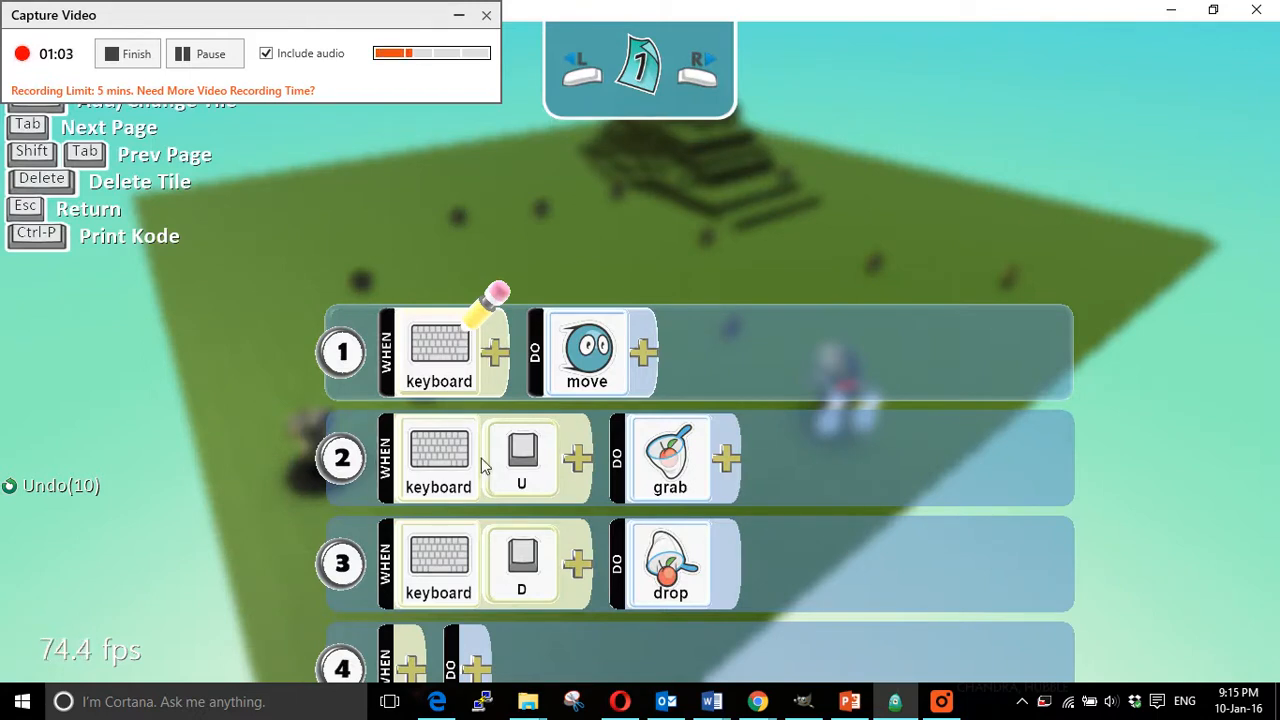
mouse_move(692, 472)
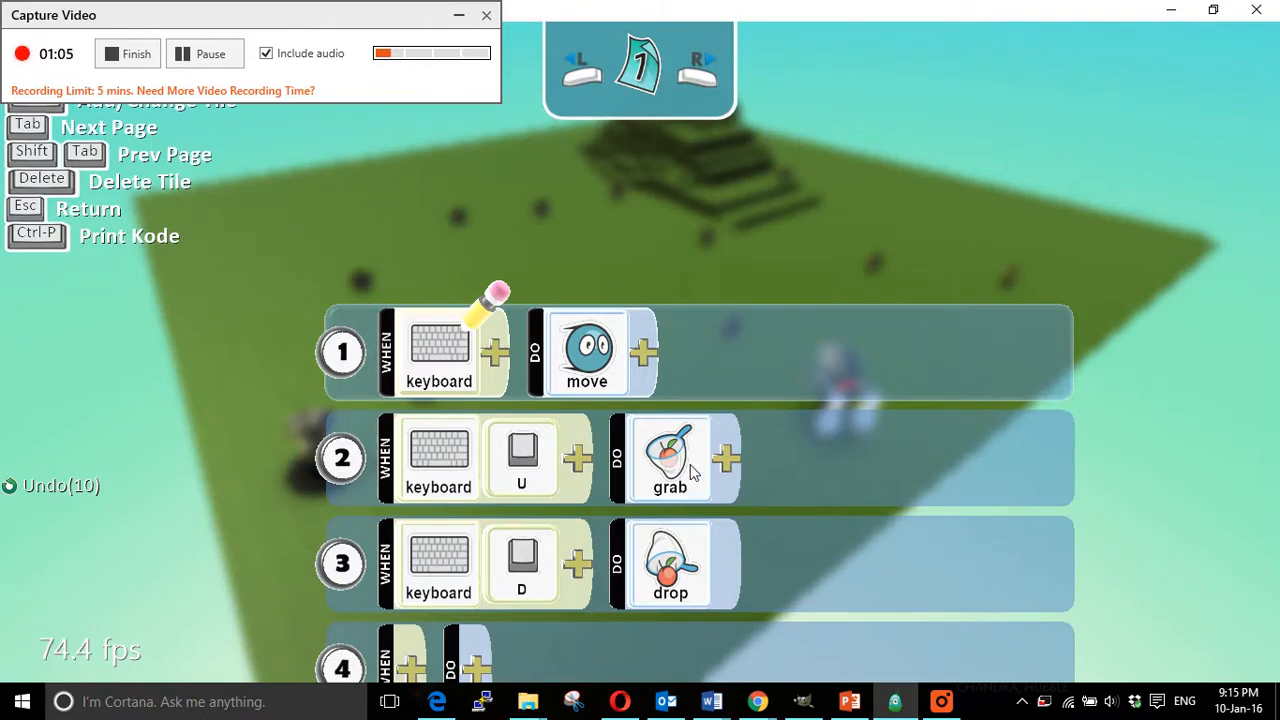
mouse_move(700, 488)
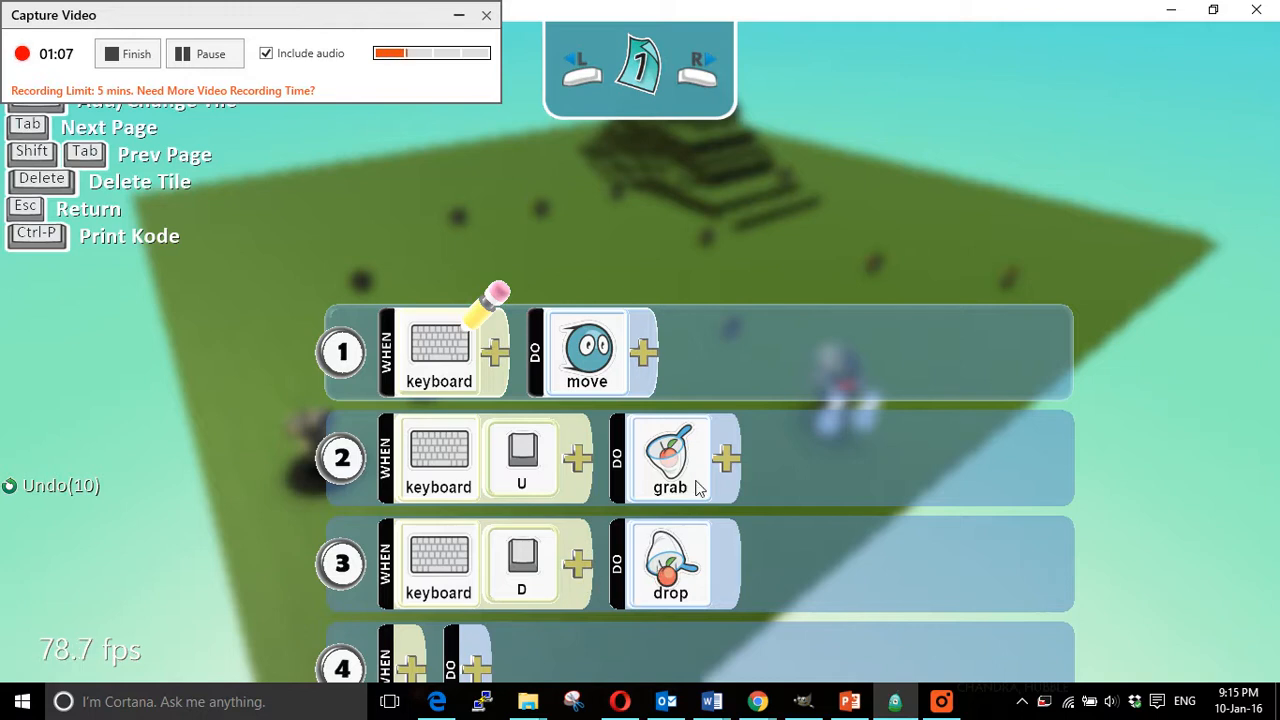
mouse_move(728, 462)
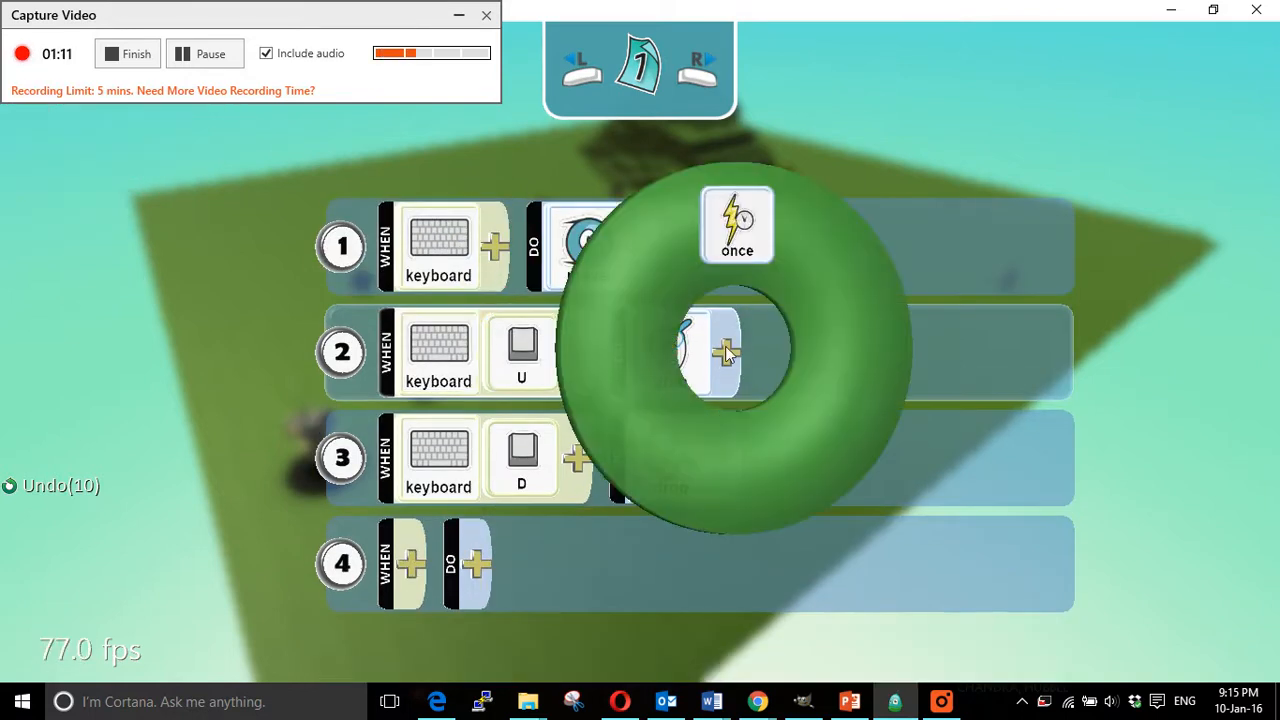
mouse_move(736, 224)
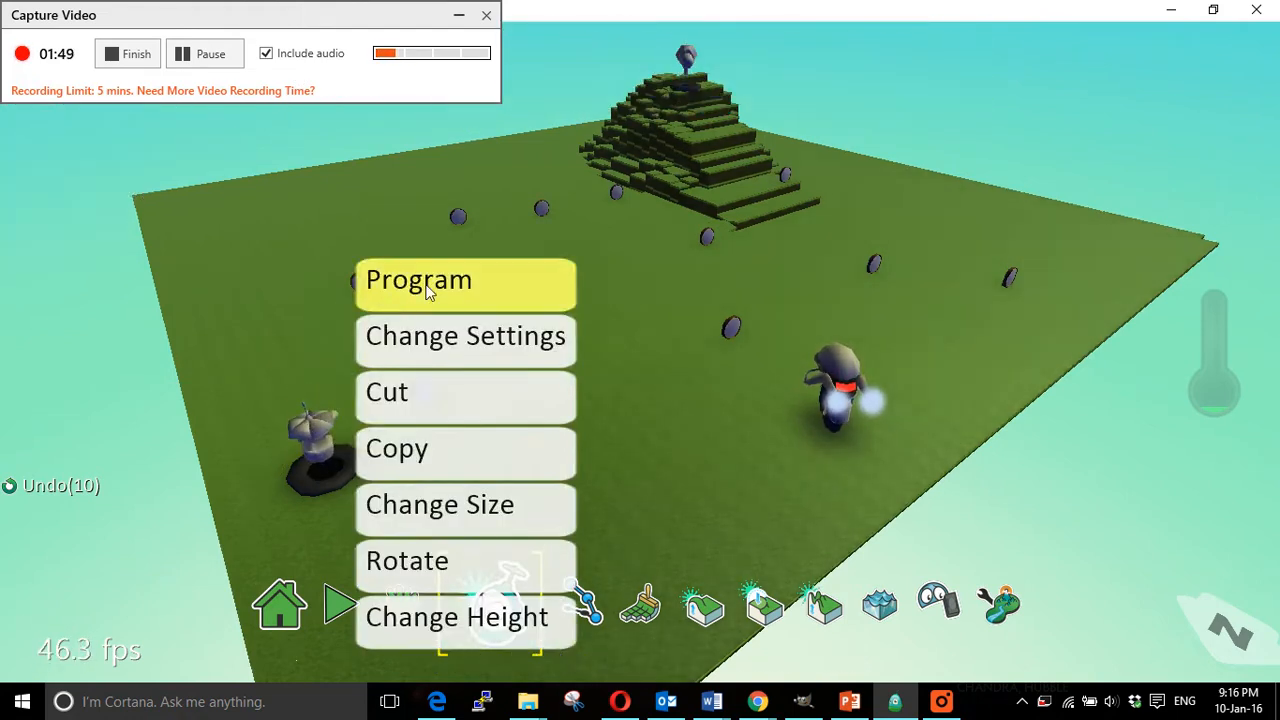
- Open the turret bot's program from its context menu
left_click(418, 280)
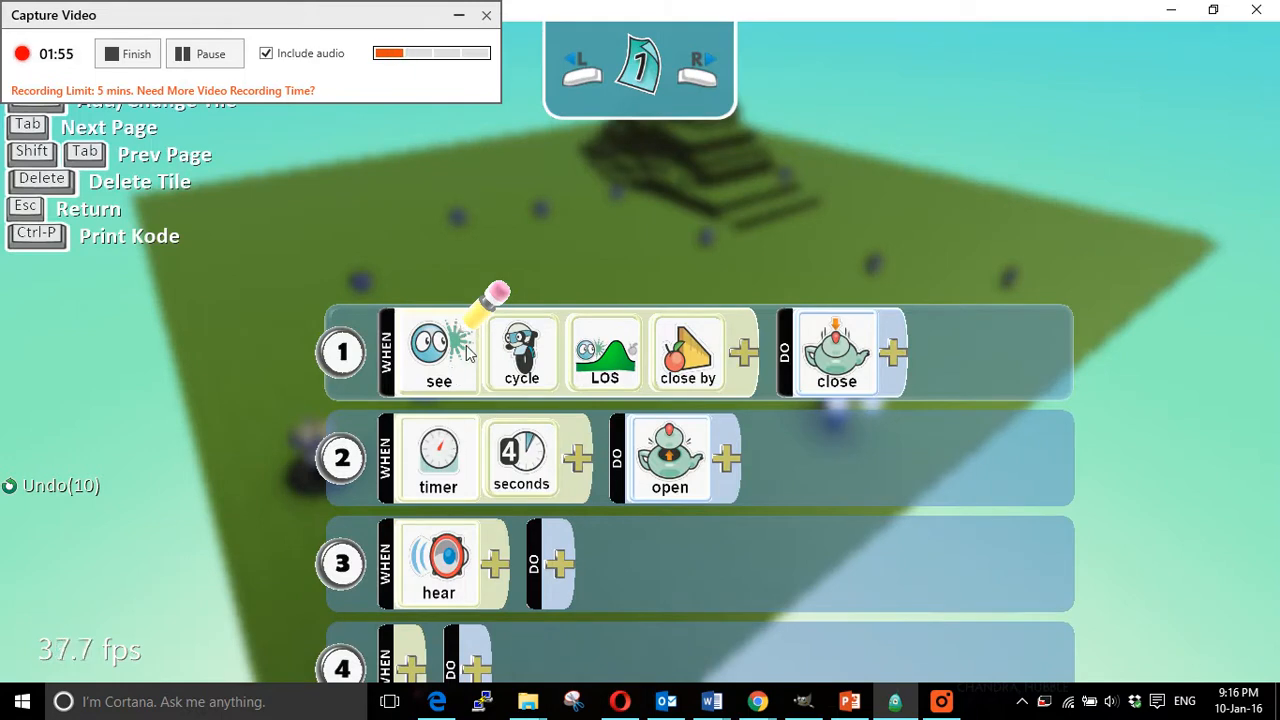
mouse_move(476, 362)
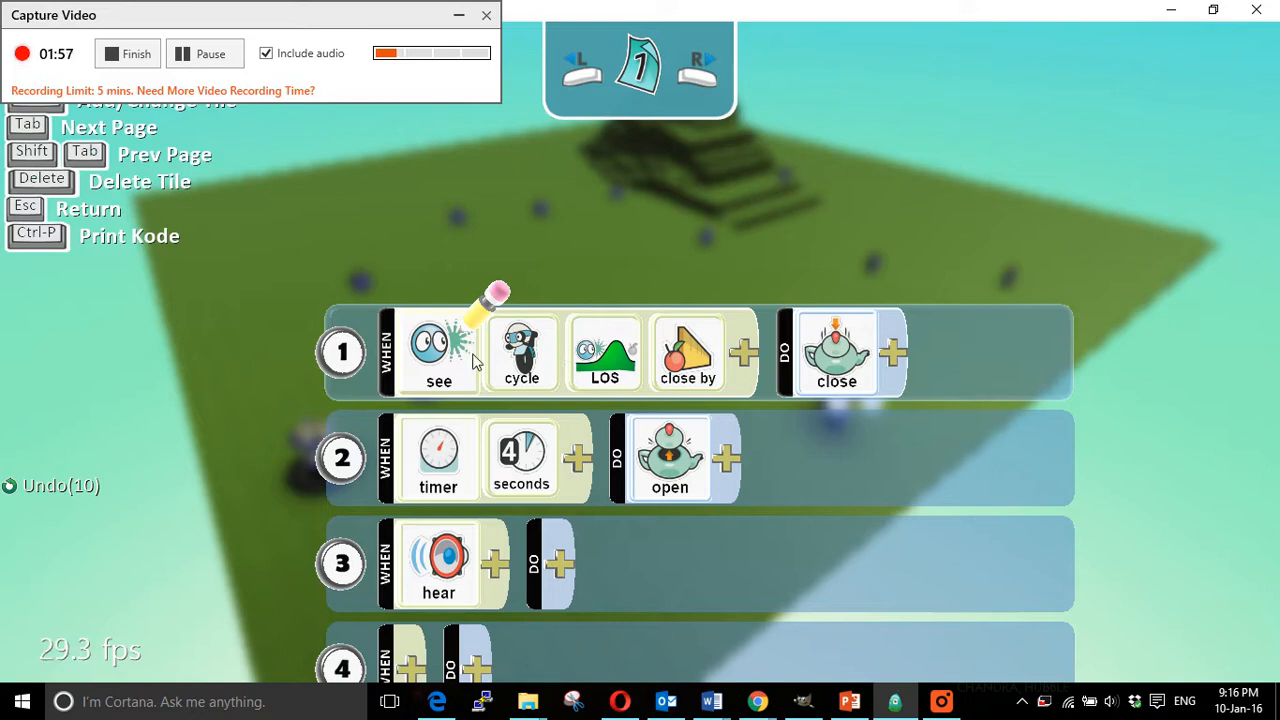
mouse_move(490, 344)
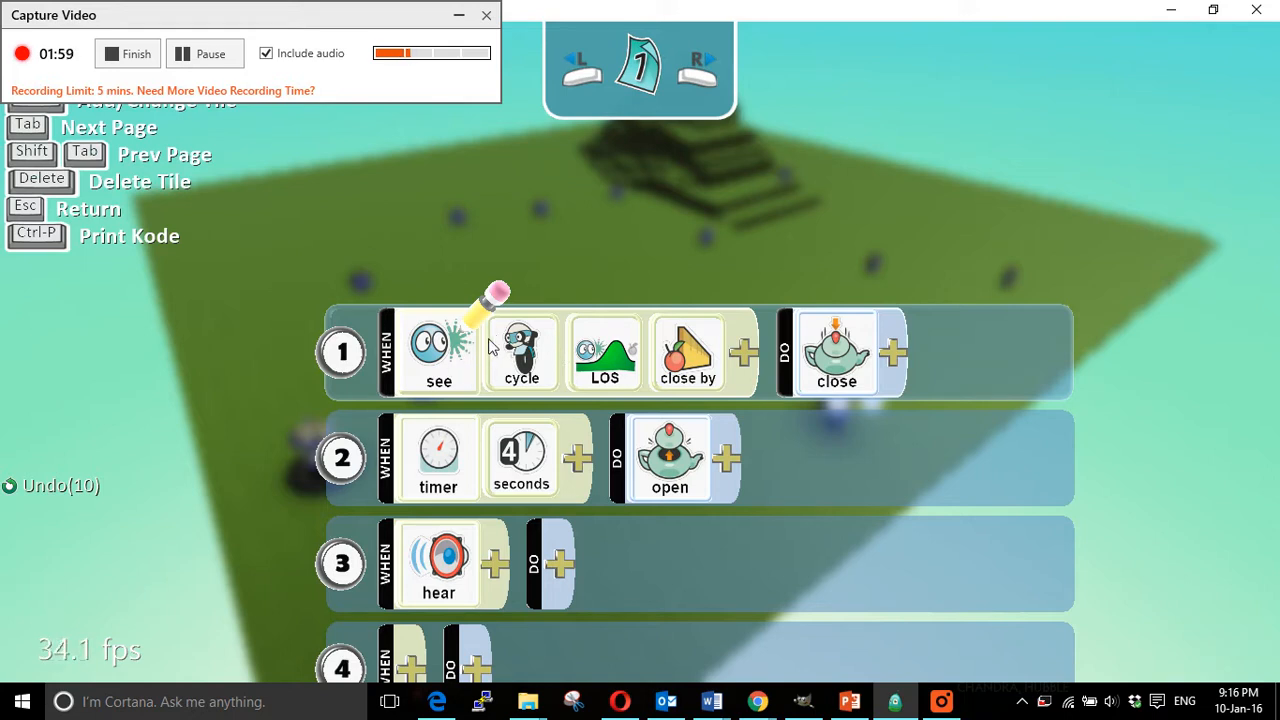
mouse_move(536, 362)
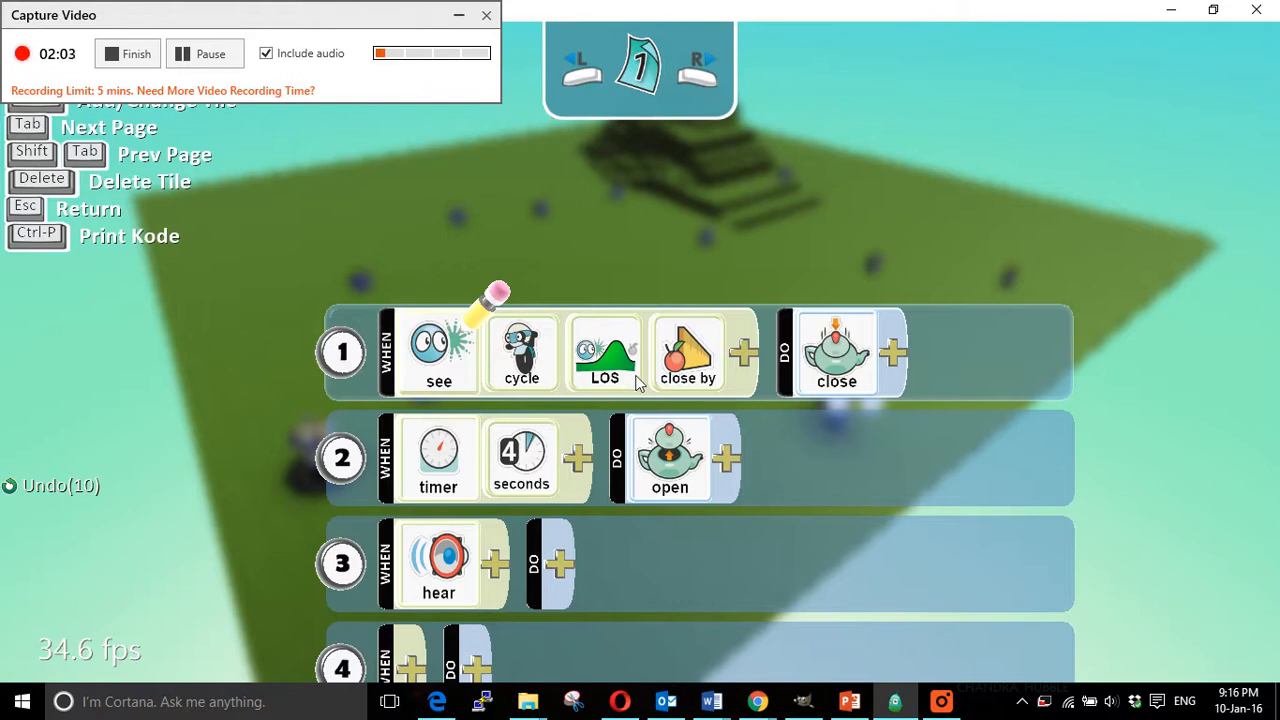
mouse_move(596, 376)
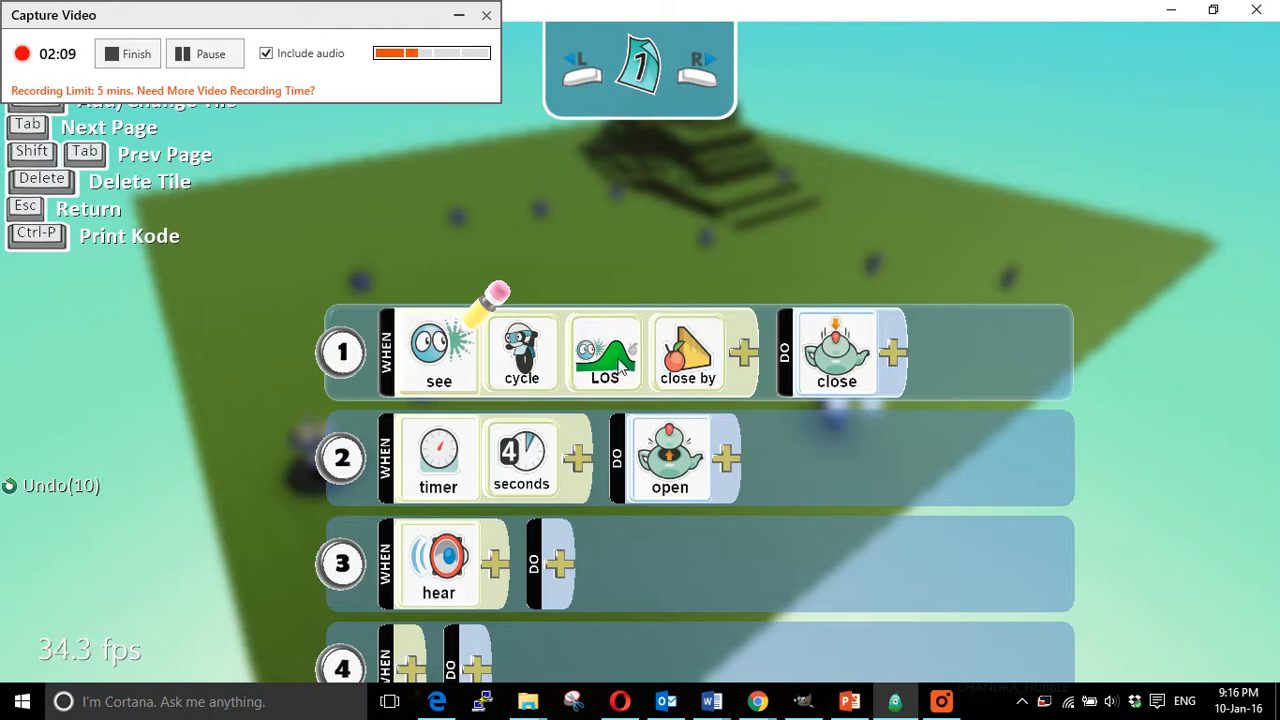
mouse_move(672, 376)
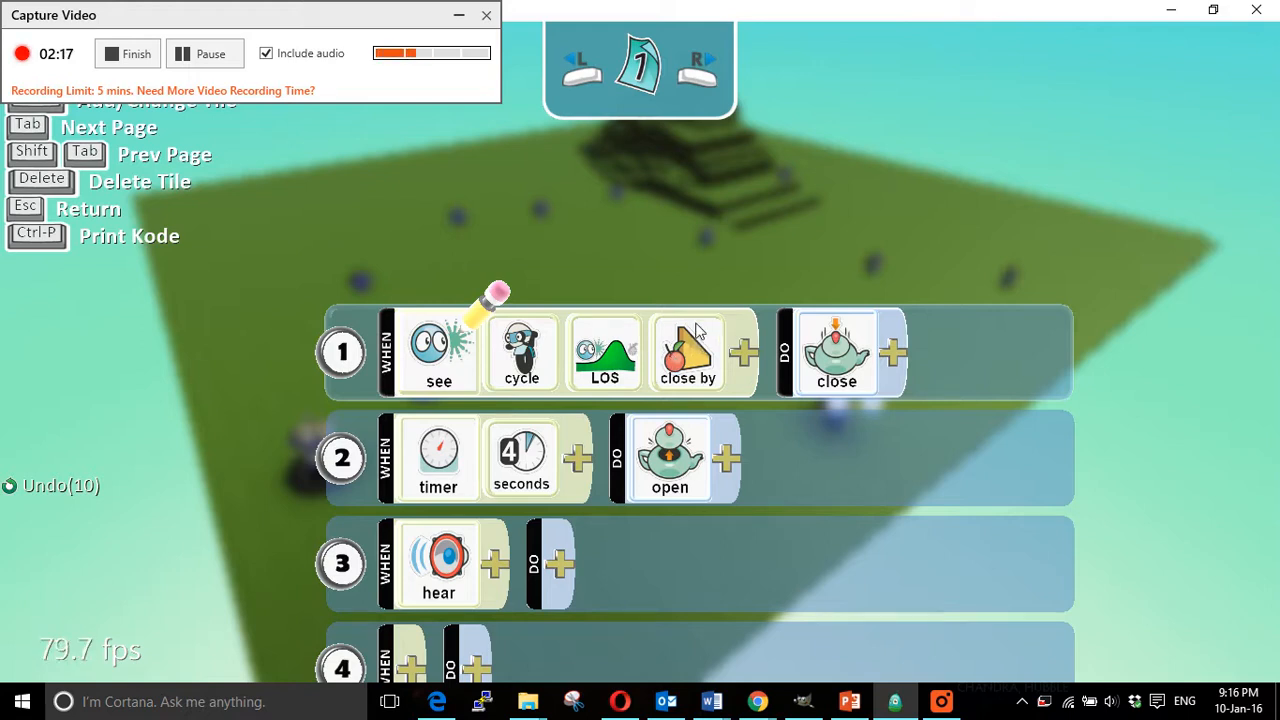
mouse_move(750, 414)
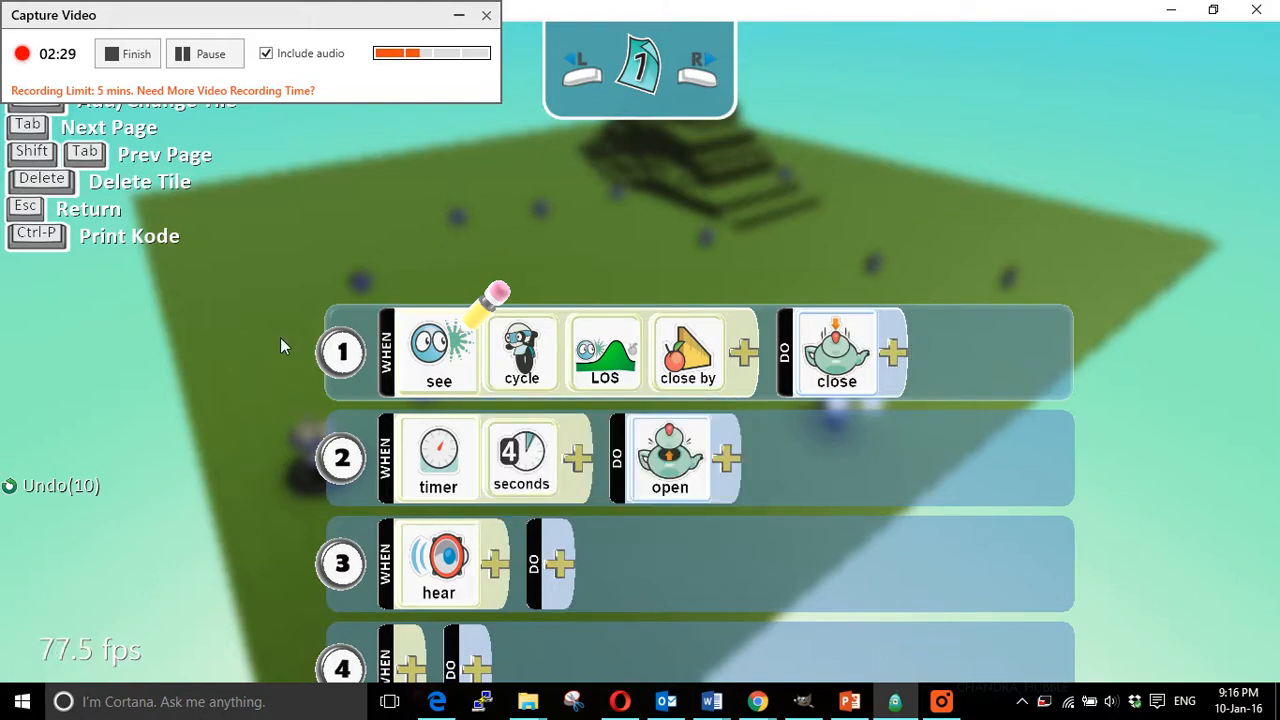
mouse_move(540, 524)
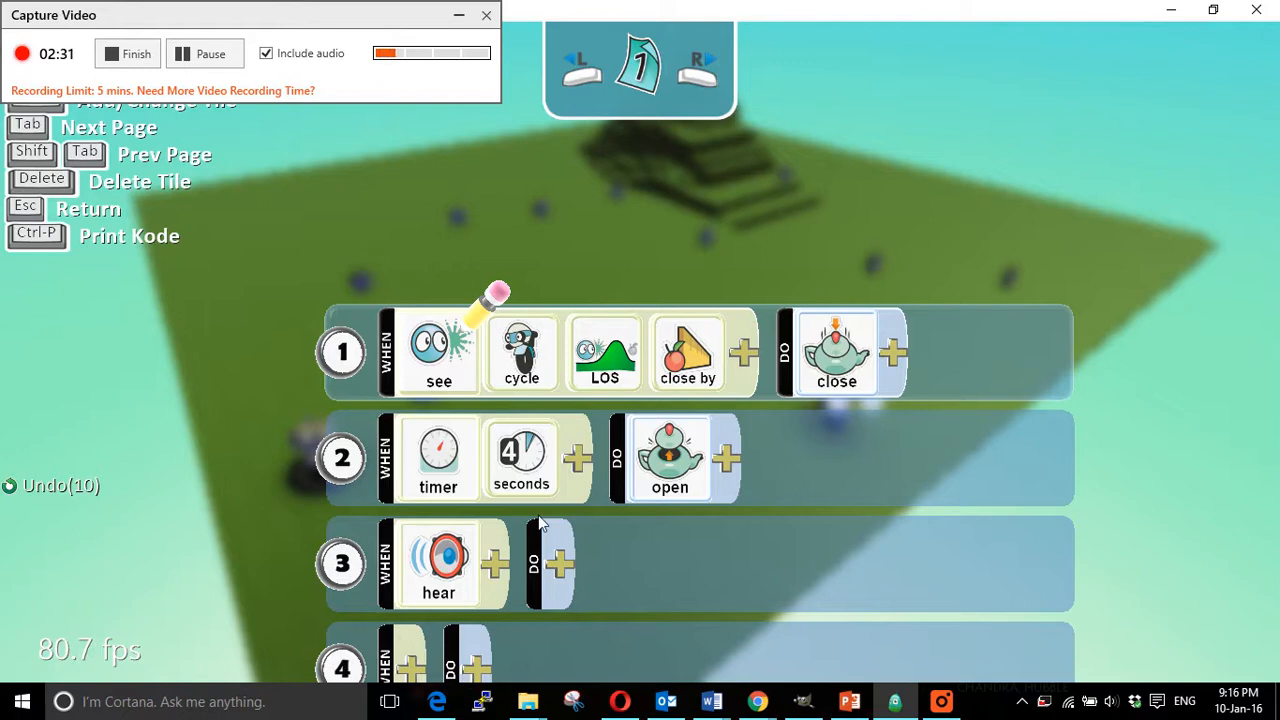
mouse_move(556, 488)
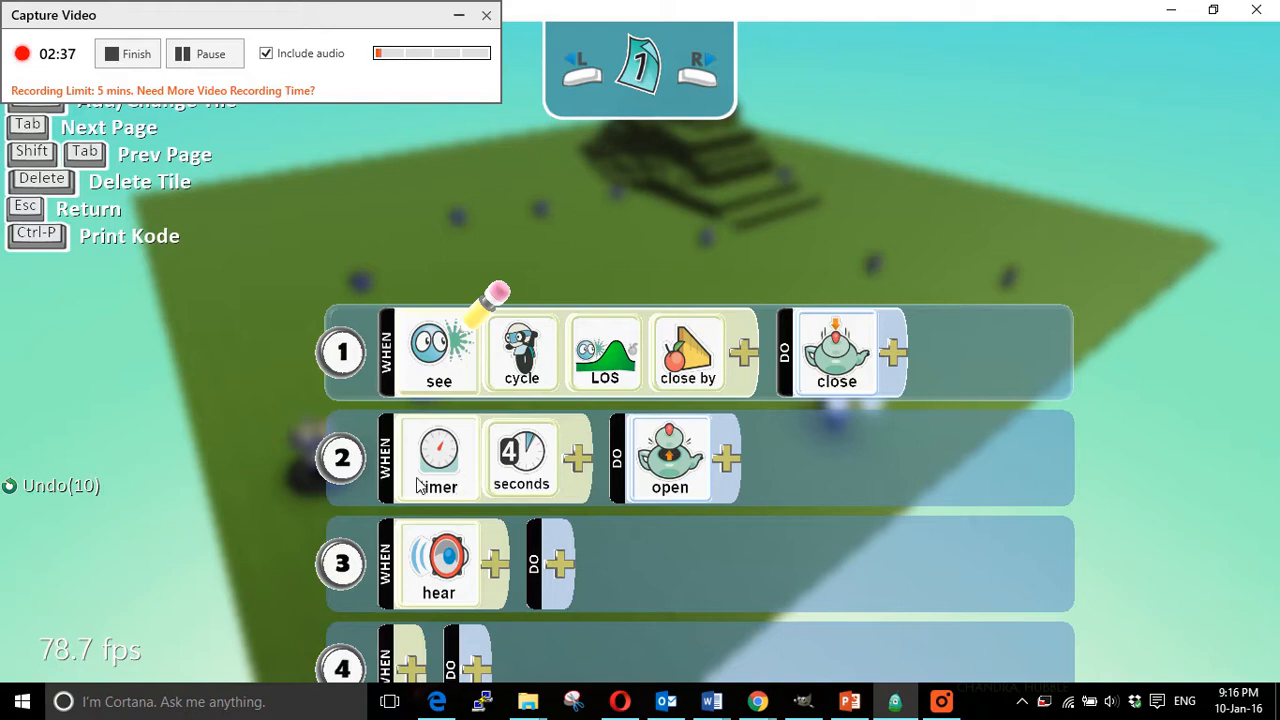
mouse_move(476, 476)
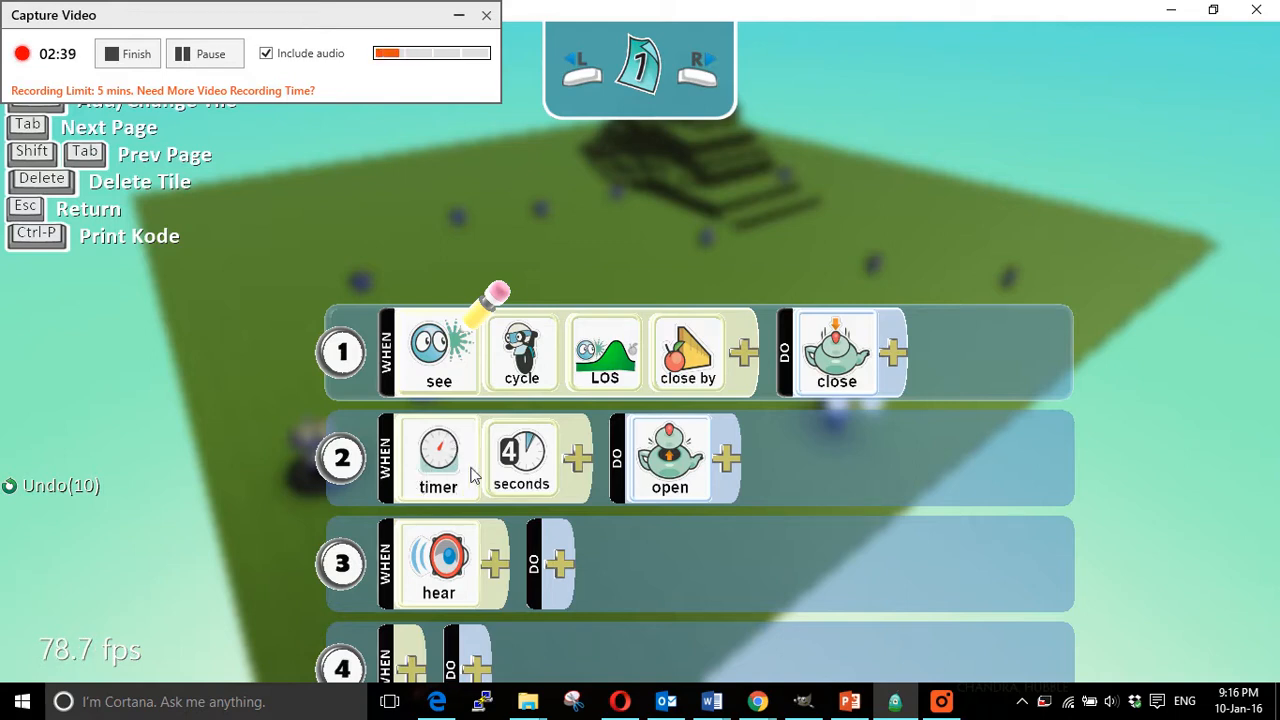
mouse_move(592, 464)
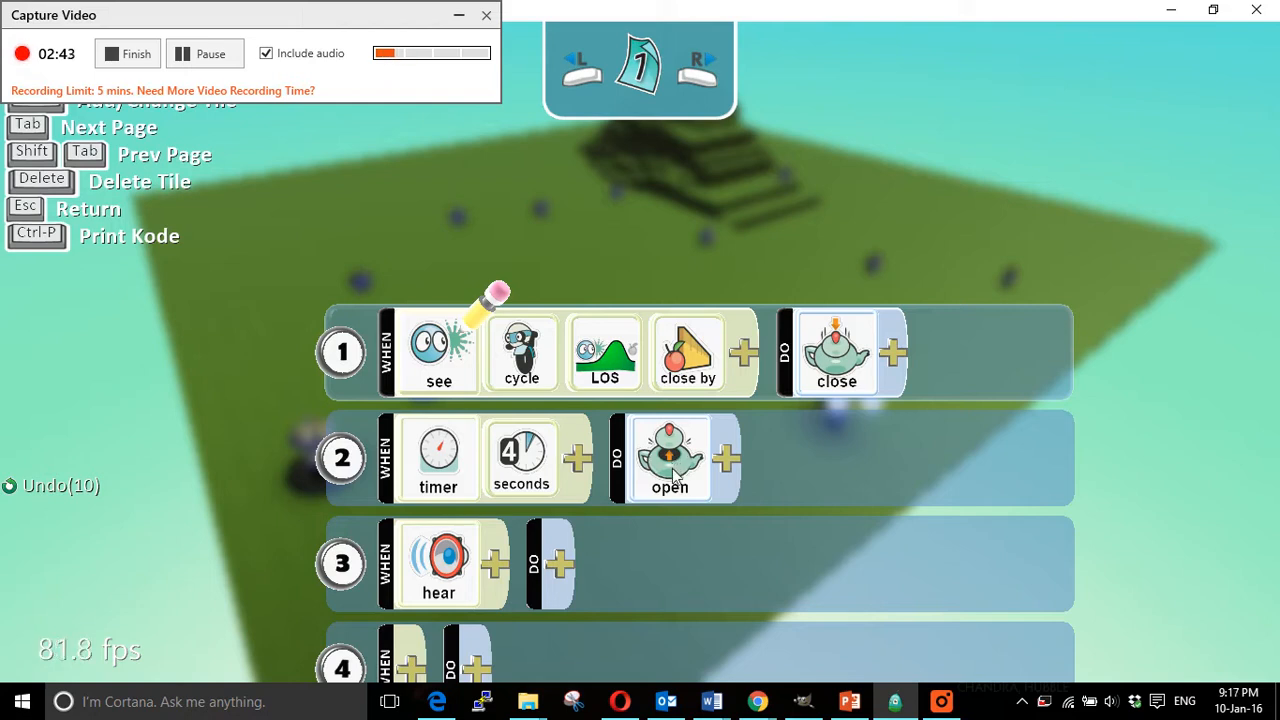
mouse_move(624, 540)
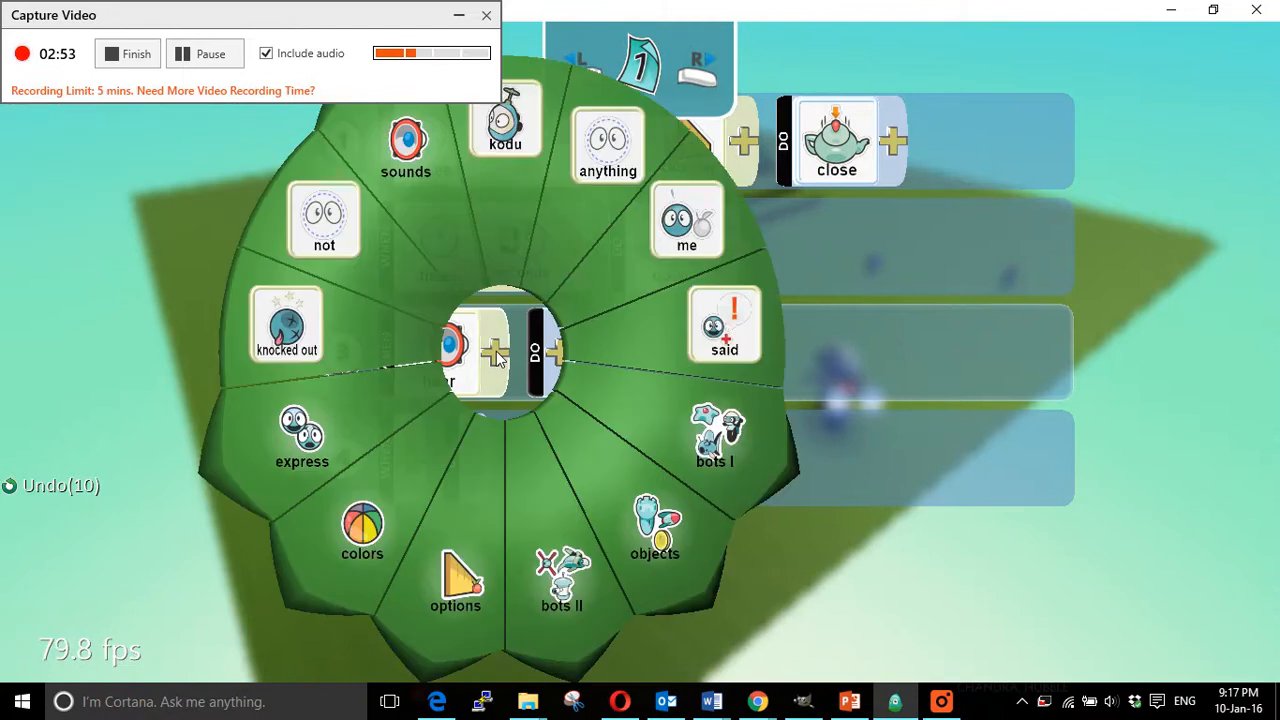
mouse_move(580, 374)
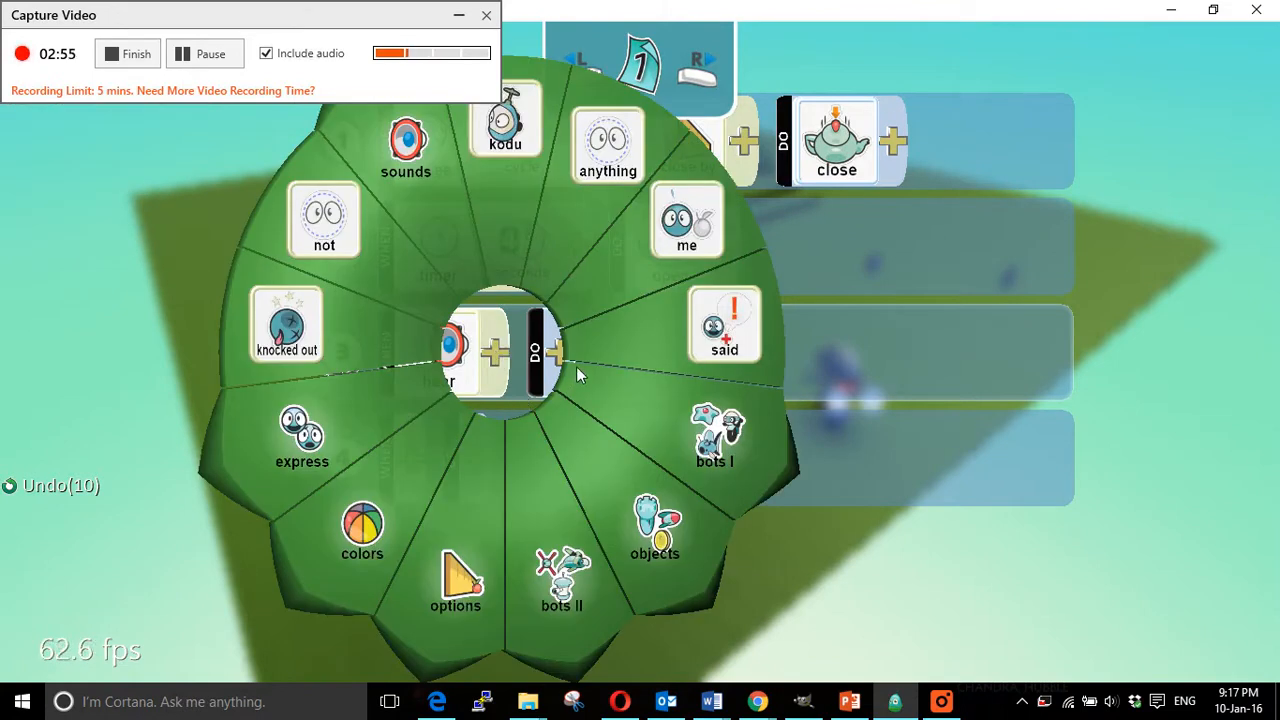
mouse_move(716, 460)
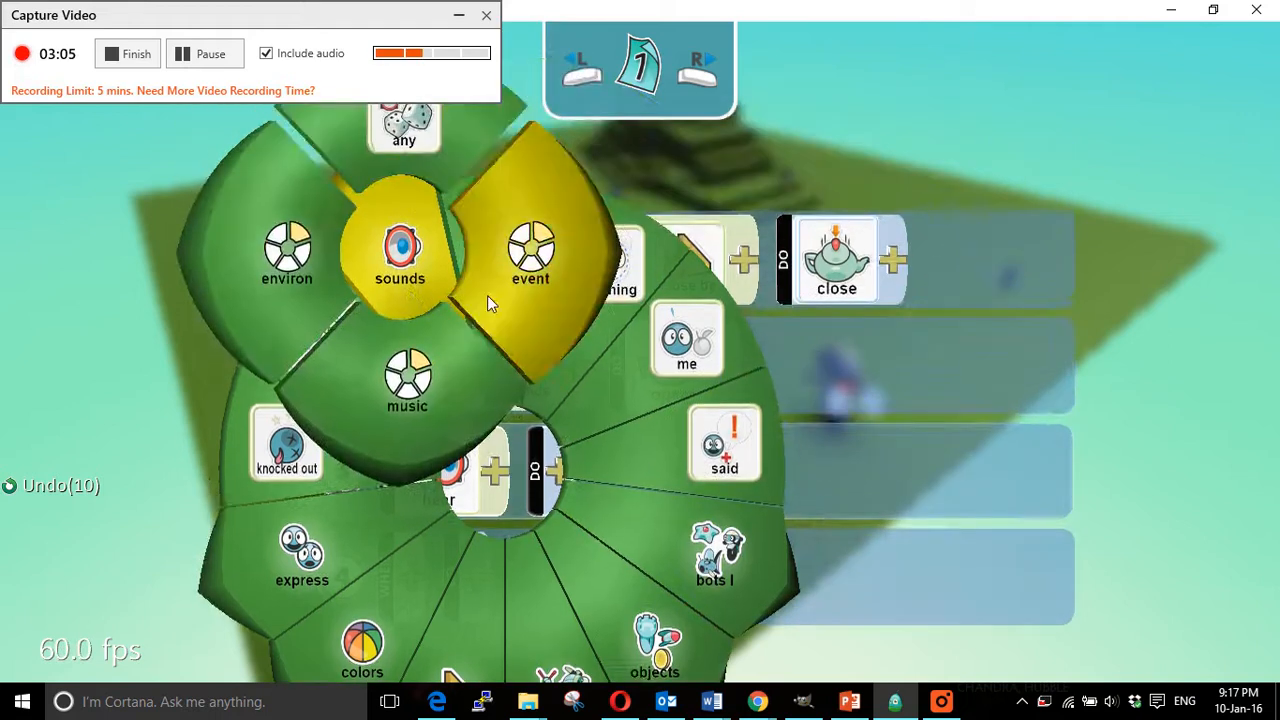
- Set rule 3 to hear the silly 'bang' event sound and begin choosing its action
left_click(532, 250)
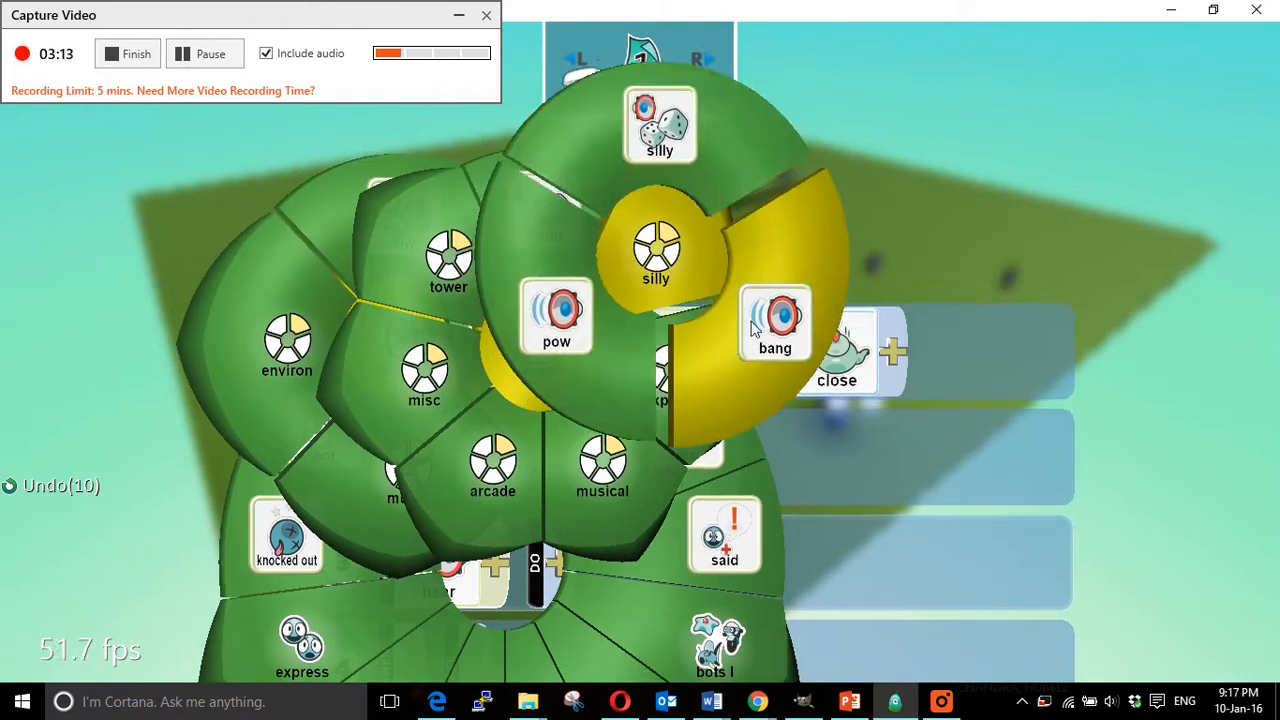
left_click(776, 320)
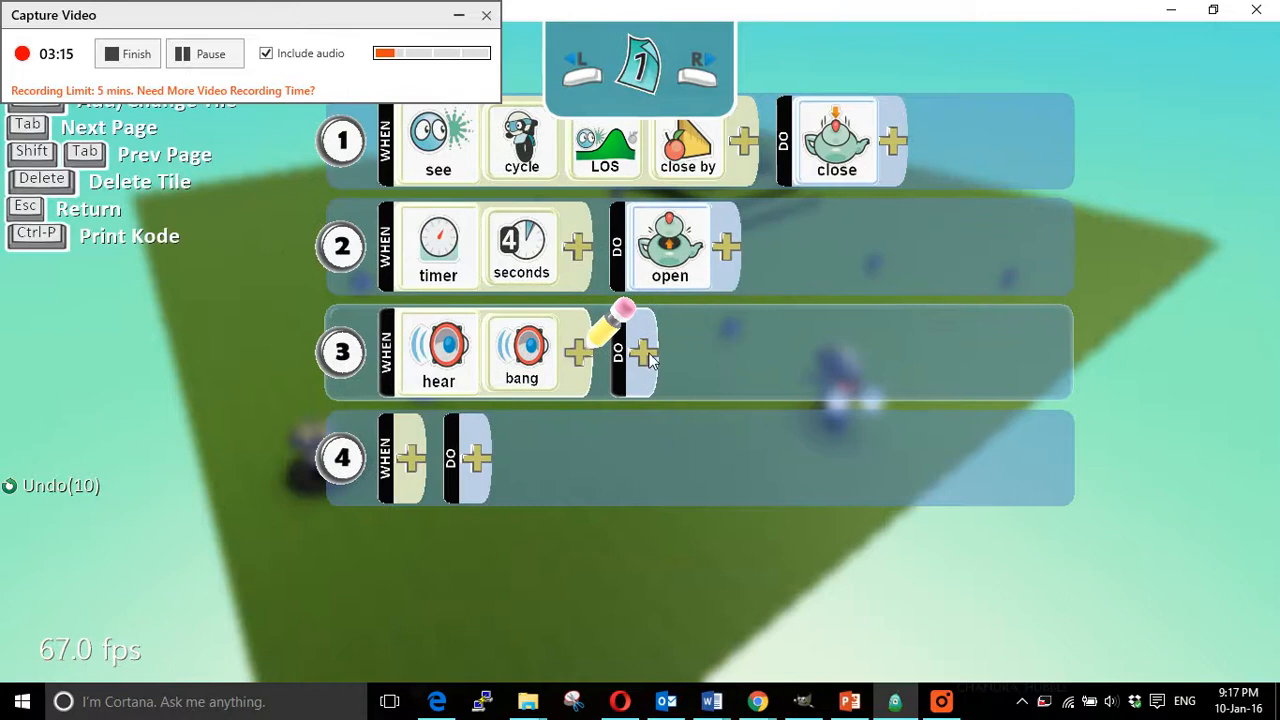
left_click(644, 352)
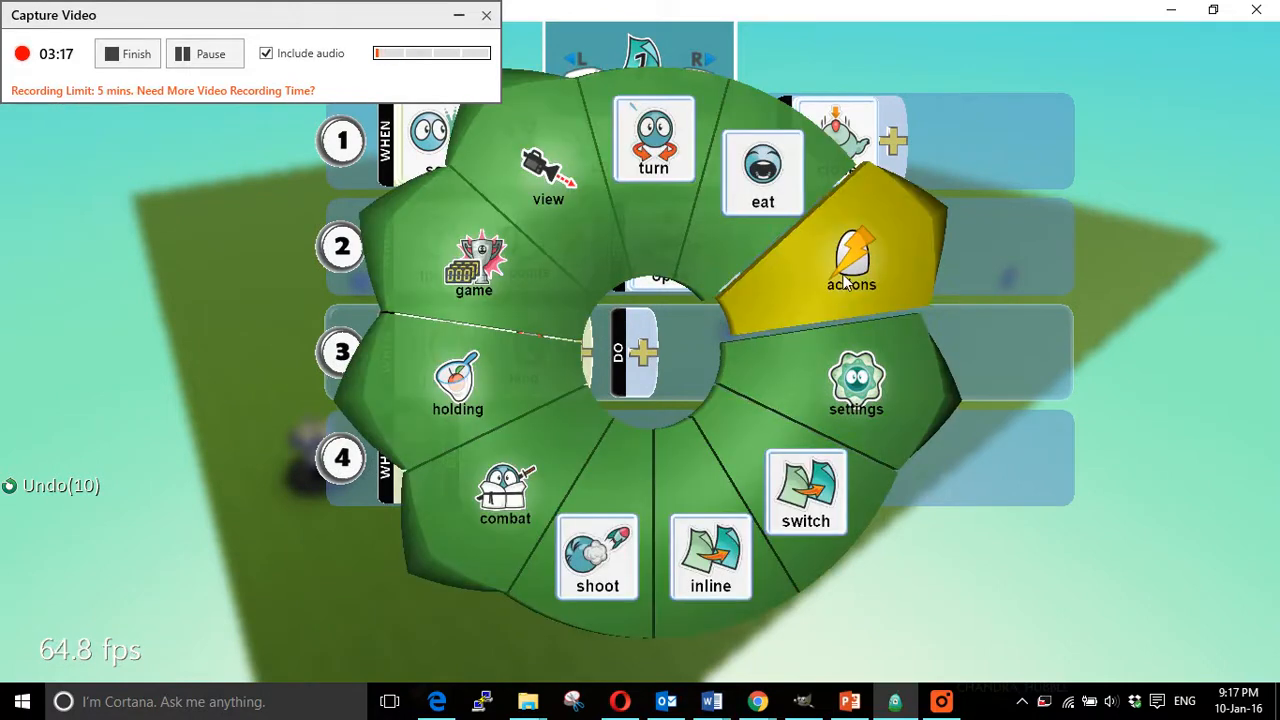
left_click(852, 260)
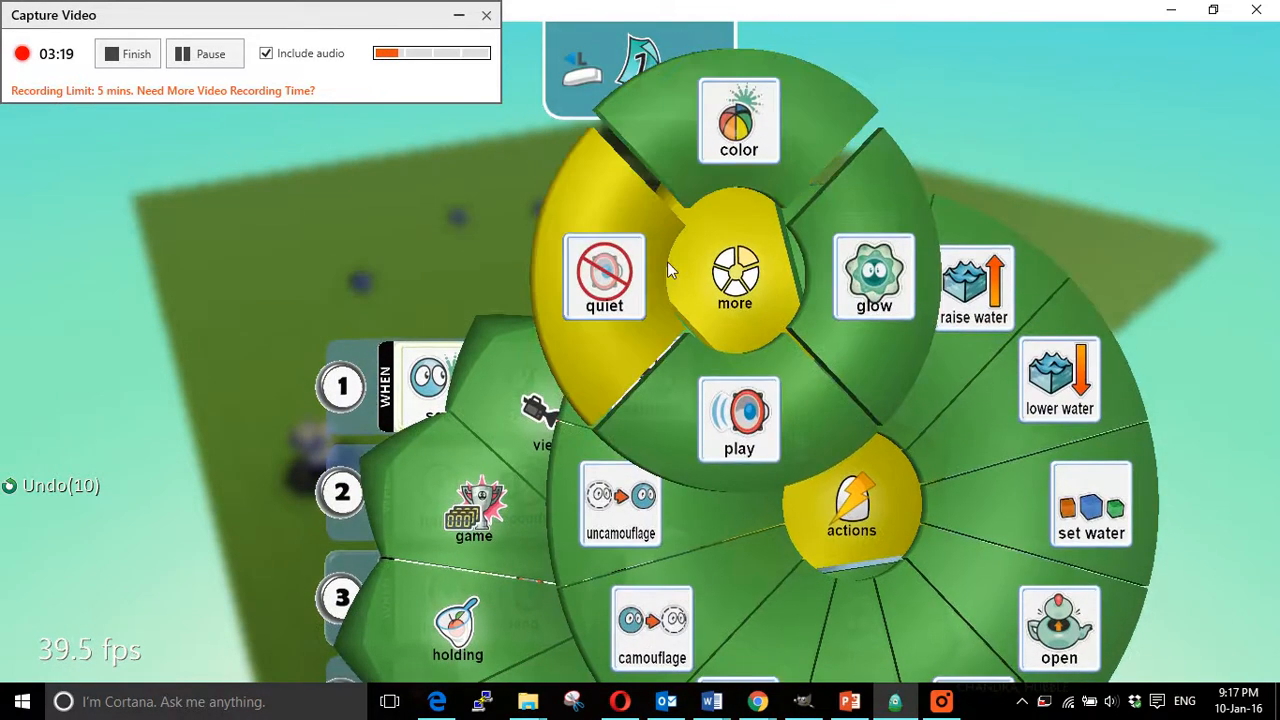